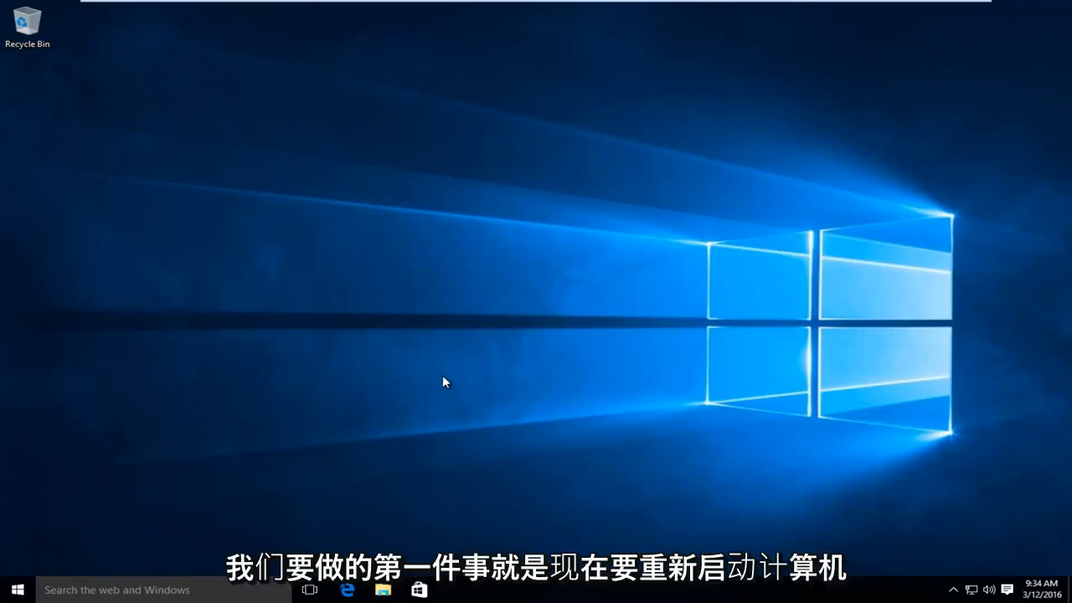
{"action": "mouse_move", "coordinate": [16, 596]}
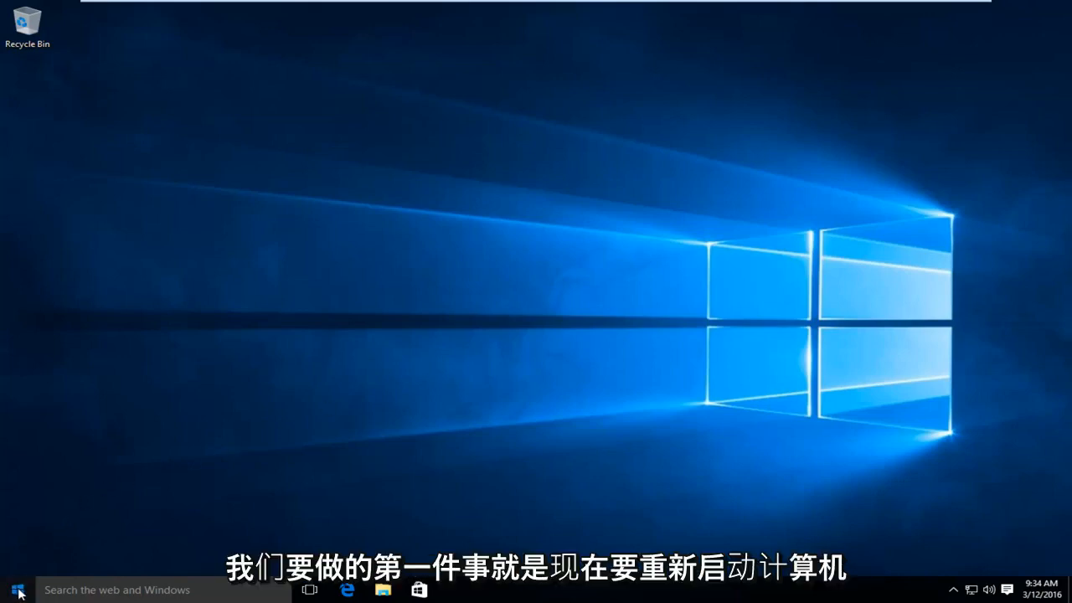
Open the Start menu's power options to restart Windows 10
{"action": "left_click", "coordinate": [19, 591]}
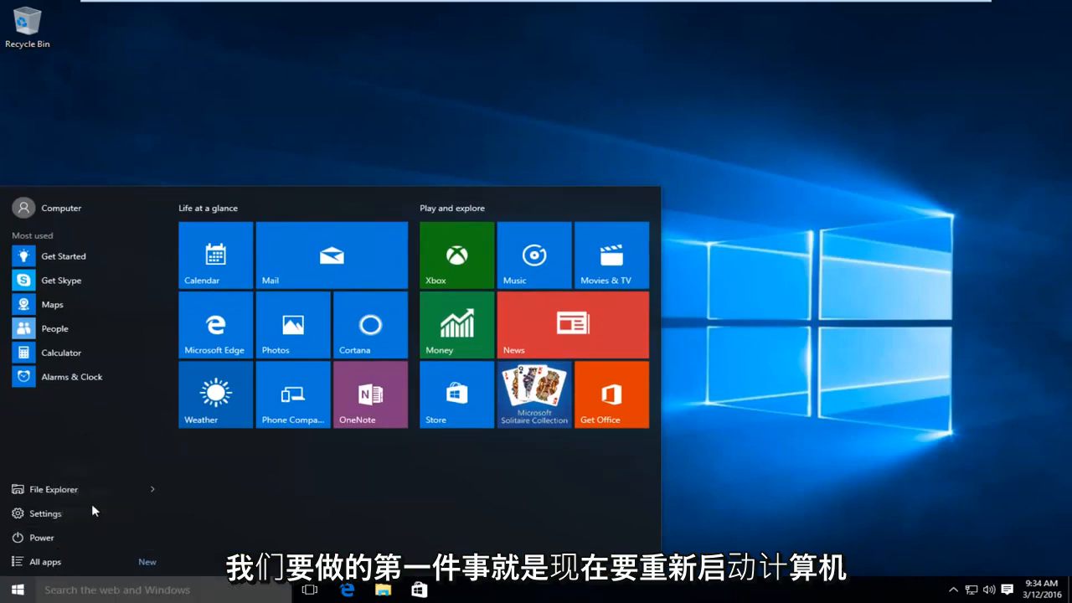
{"action": "left_click", "coordinate": [42, 538]}
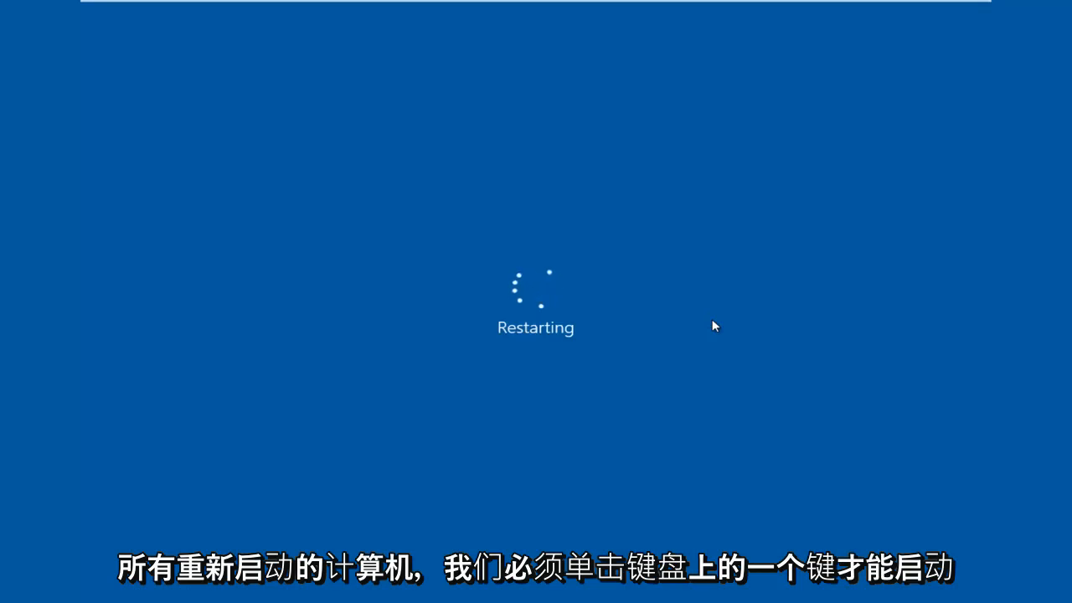
{"action": "mouse_move", "coordinate": [670, 308]}
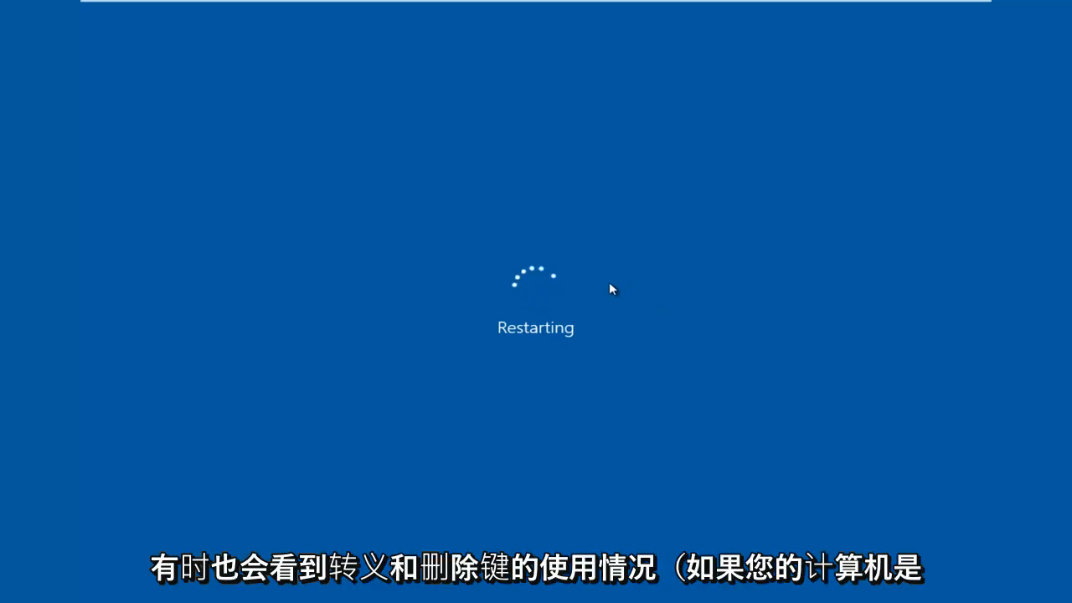
{"action": "mouse_move", "coordinate": [579, 285]}
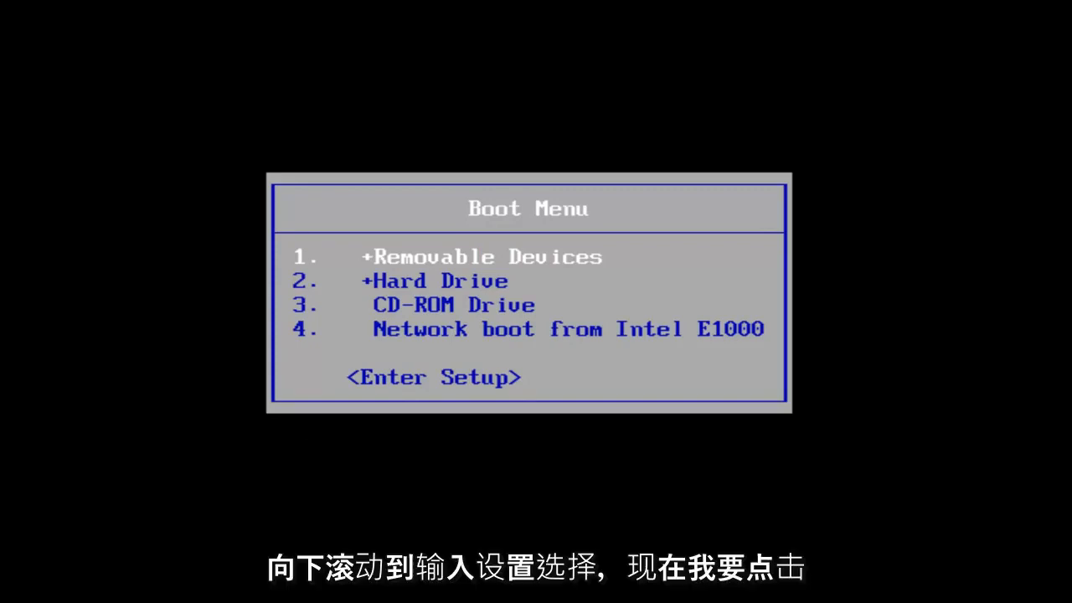
Select <Enter Setup> from the Boot Menu to open the BIOS settings
{"action": "key", "text": "Down"}
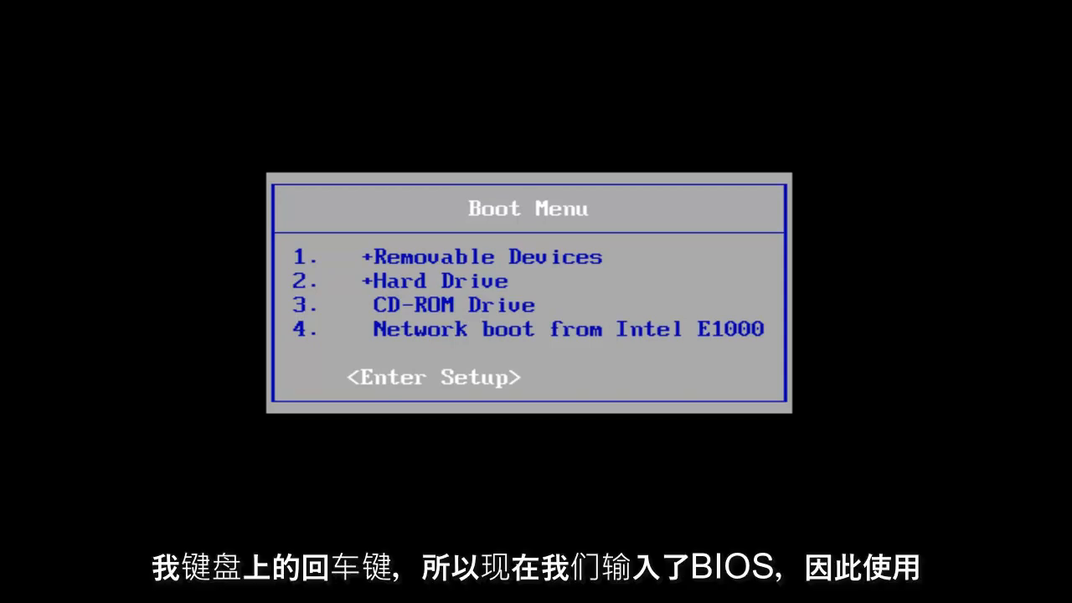
{"action": "key", "text": "Enter"}
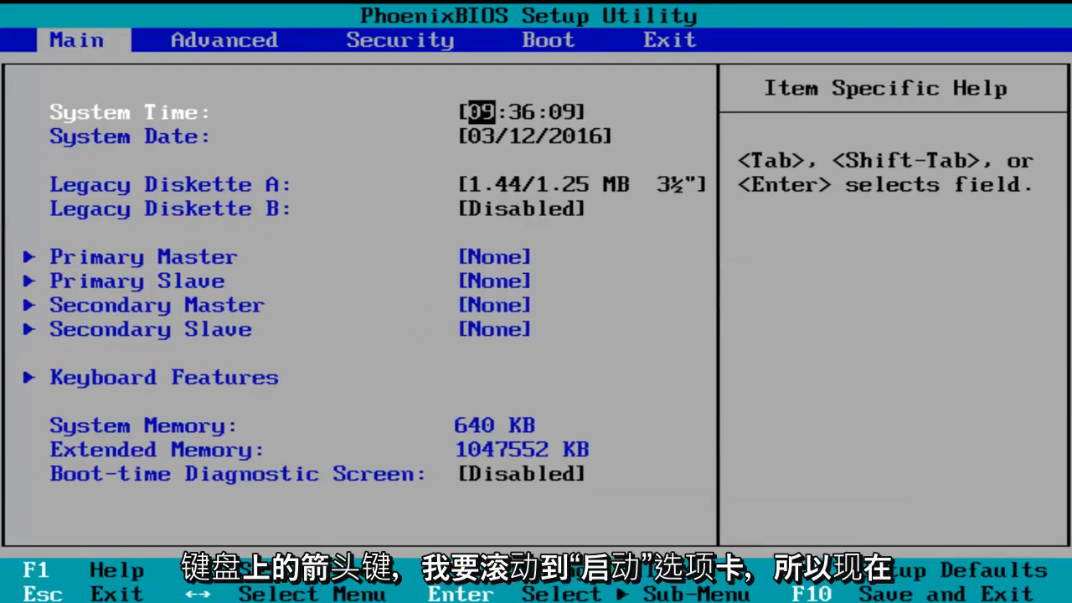
Move from the Main tab to the Boot tab listing the boot devices
{"action": "key", "text": "Right"}
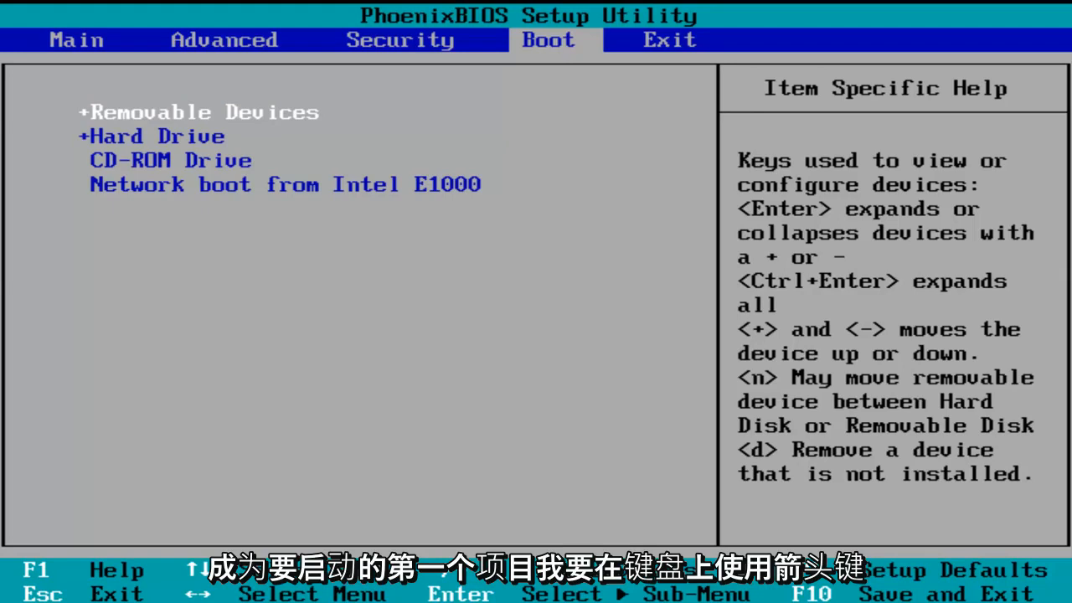
Move CD-ROM Drive to the top of the boot order list
{"action": "key", "text": "Down"}
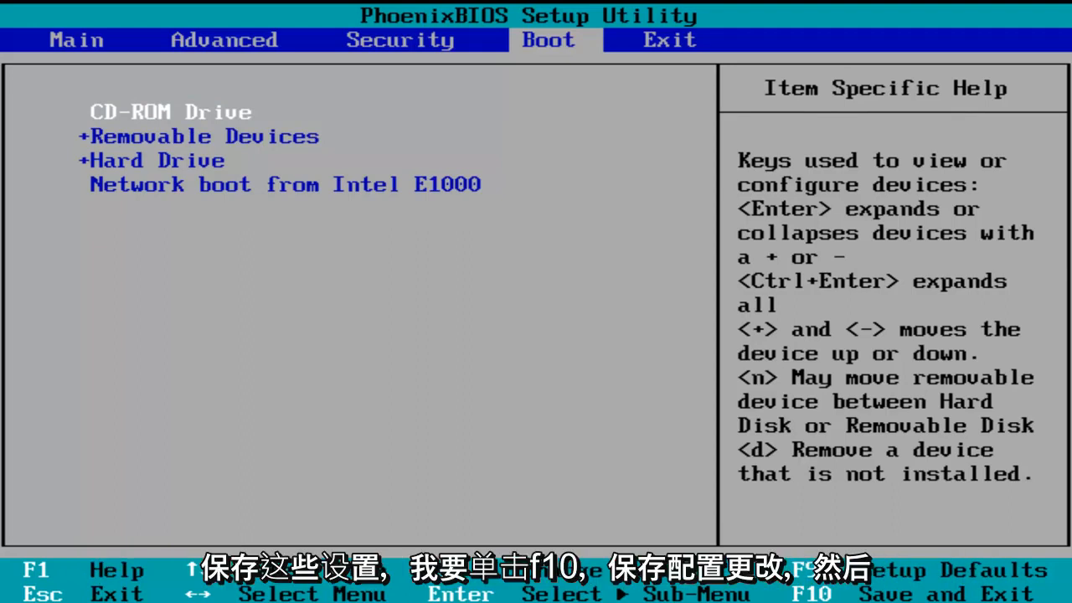
Save the CD-ROM-first boot order with F10 and confirm exiting setup
{"action": "key", "text": "f10"}
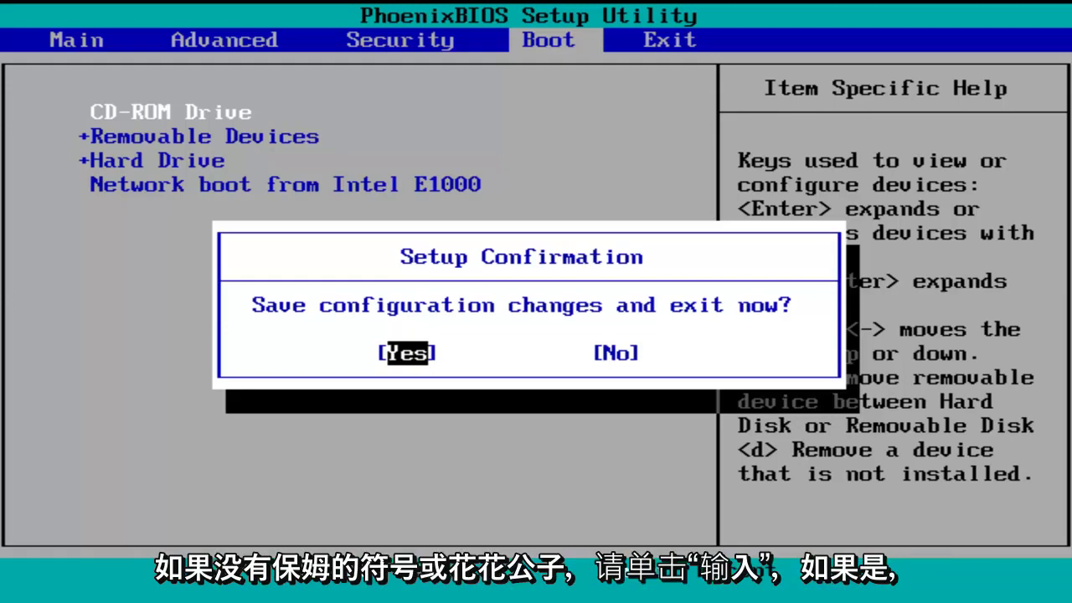
{"action": "left_click", "coordinate": [405, 351]}
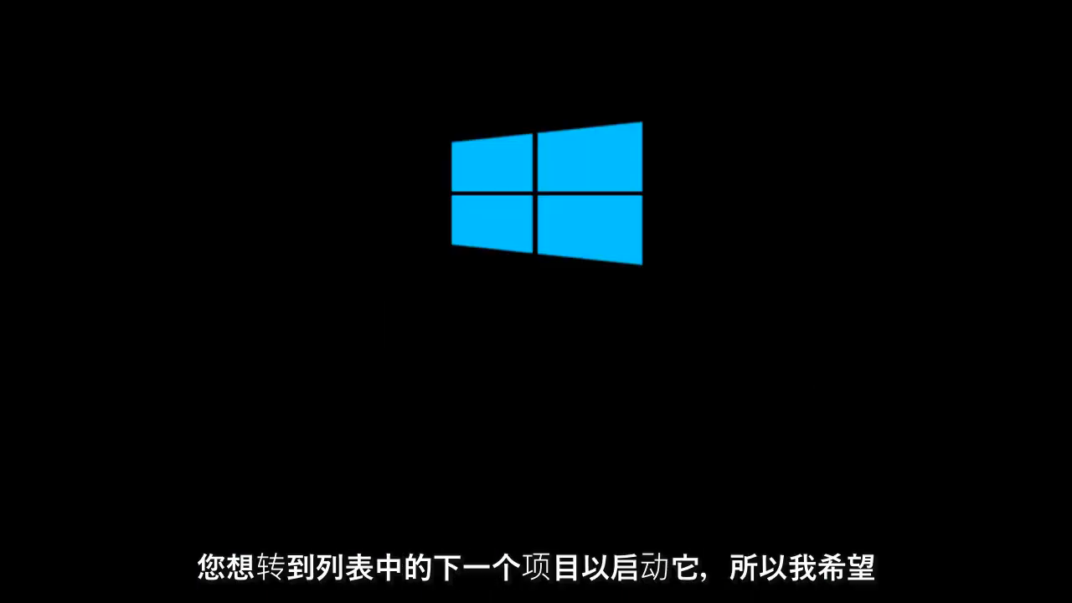